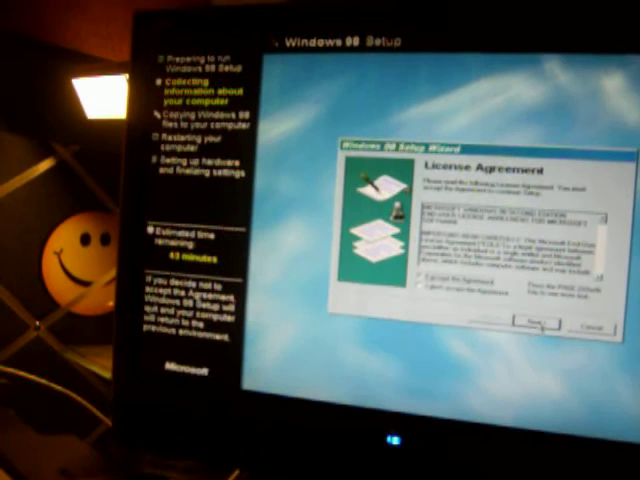
# - Select 'I accept the Agreement' on the License Agreement page
pyautogui.click(538, 325)
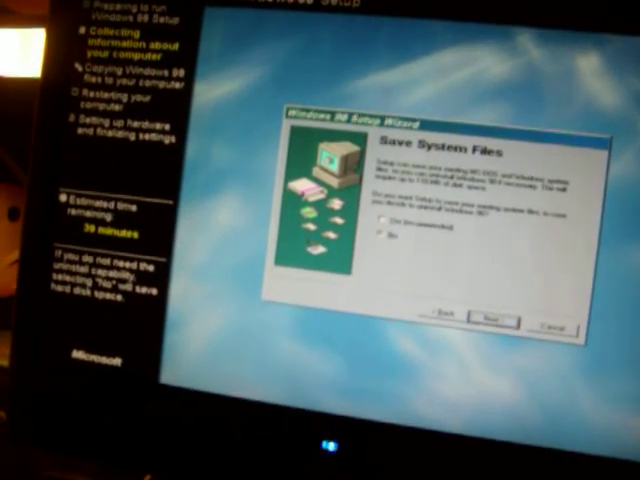
# - Skip the Save System Files page and continue past User Information with the entered name
pyautogui.click(490, 320)
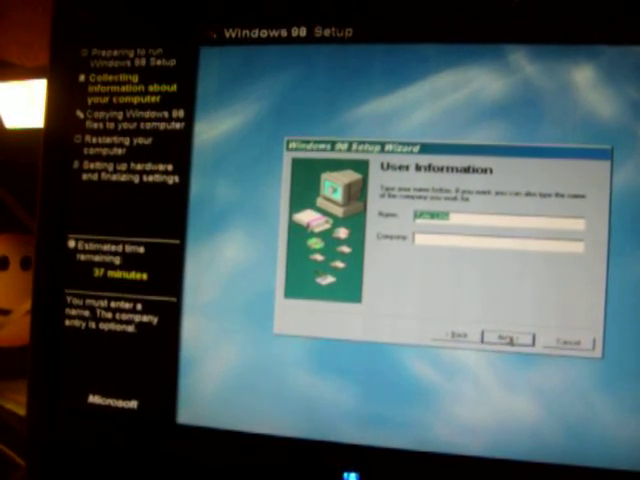
pyautogui.click(502, 335)
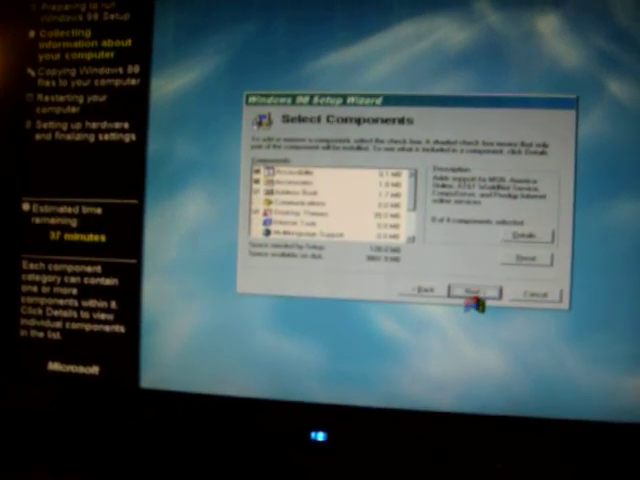
# - Keep the default components and the computer identification details, continuing to Startup Disk
pyautogui.click(470, 291)
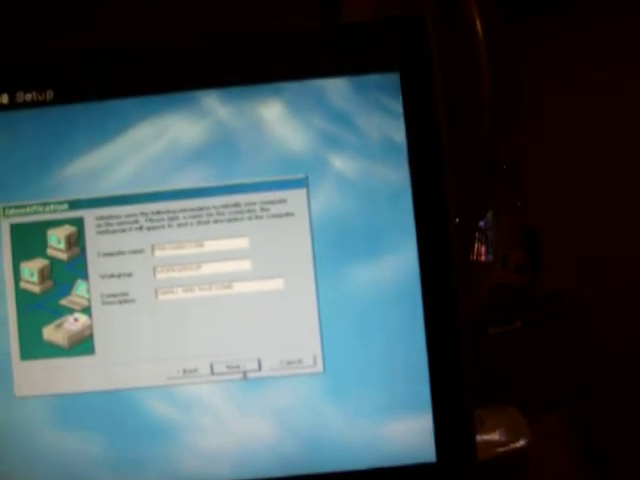
pyautogui.click(234, 366)
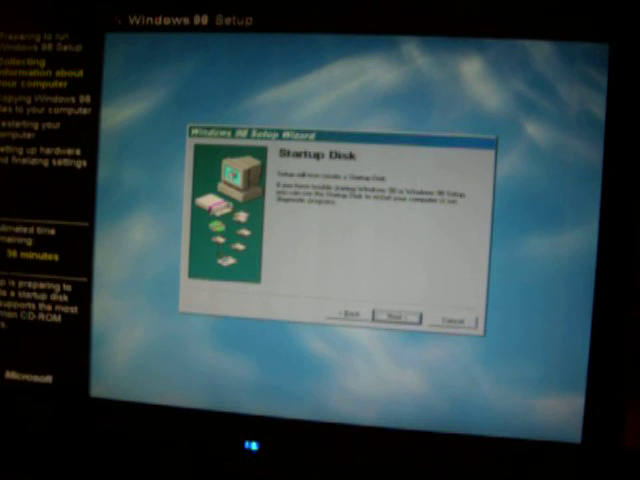
# - Start creating the startup disk and confirm the disk is inserted
pyautogui.click(396, 318)
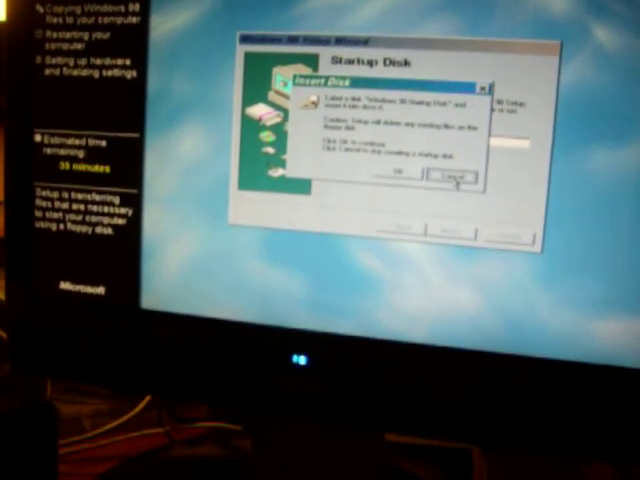
pyautogui.click(407, 172)
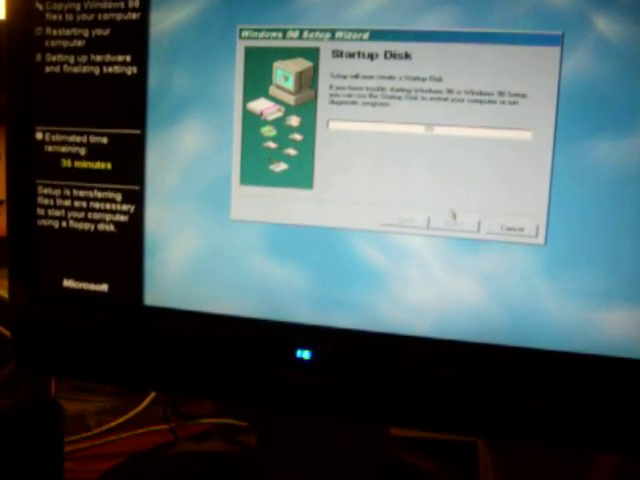